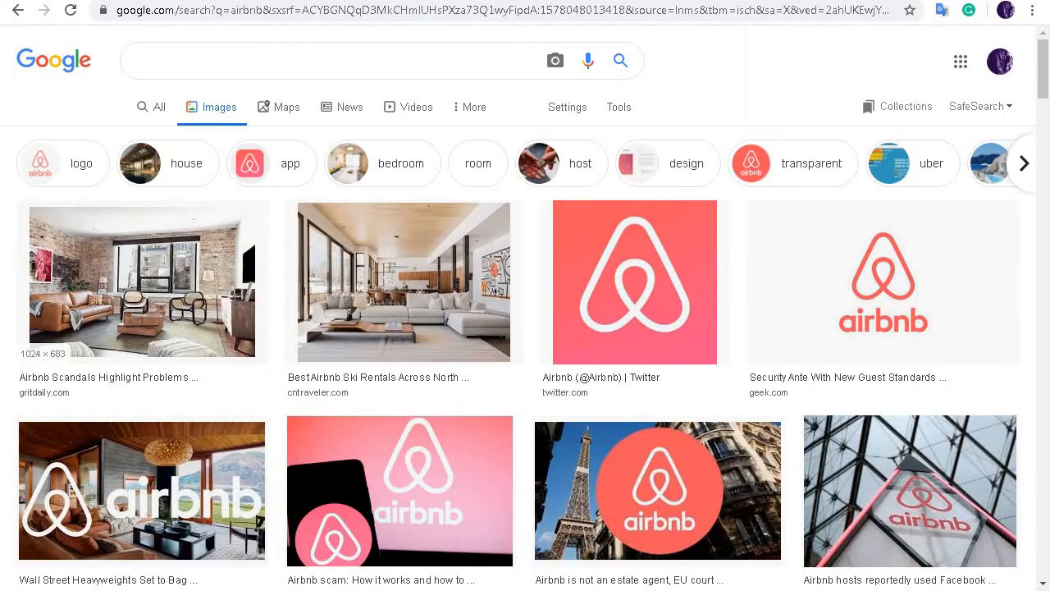
Navigate the browser to airbnb.com from the address bar suggestions
scroll("down", 3)
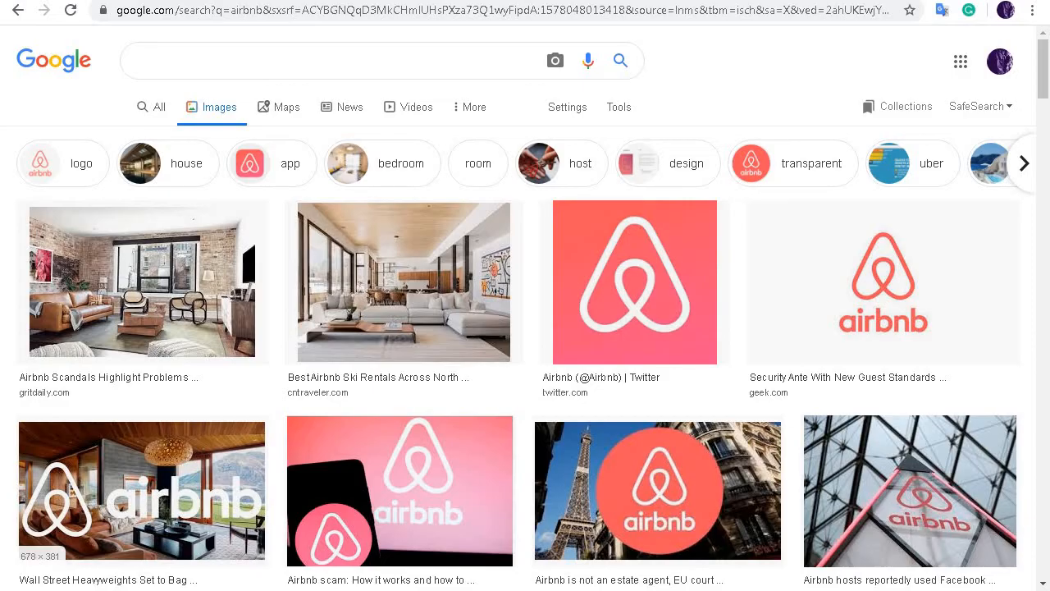
scroll("down", 3)
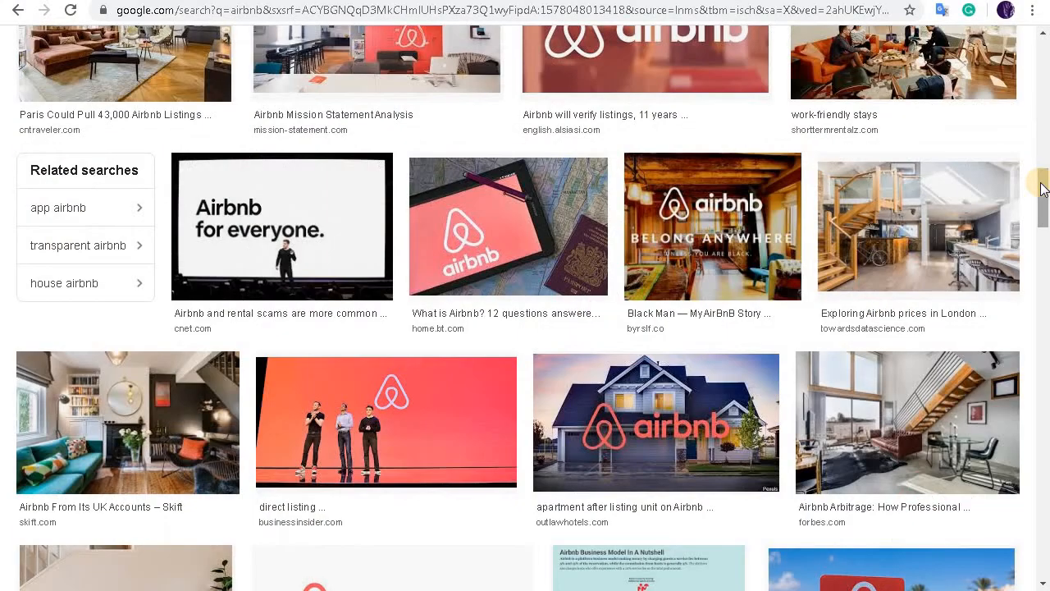
scroll("down", 3)
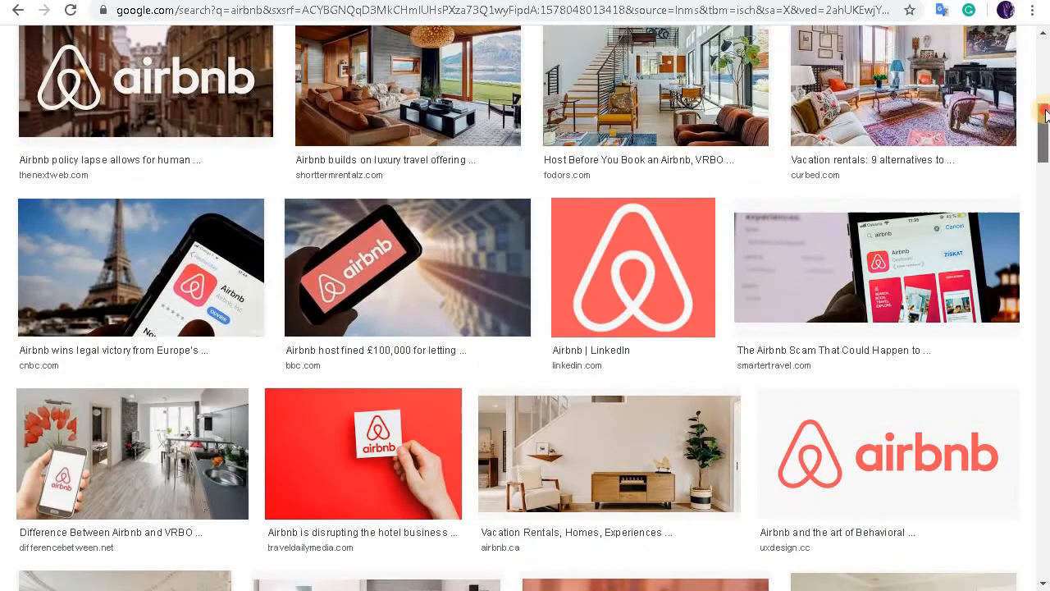
scroll("down", 3)
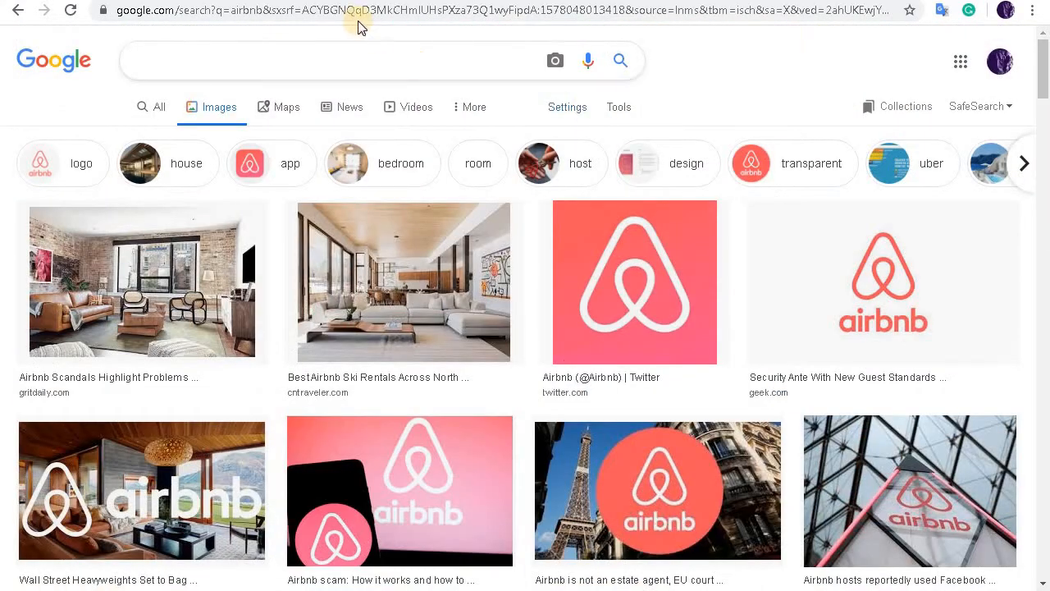
left_click(361, 11)
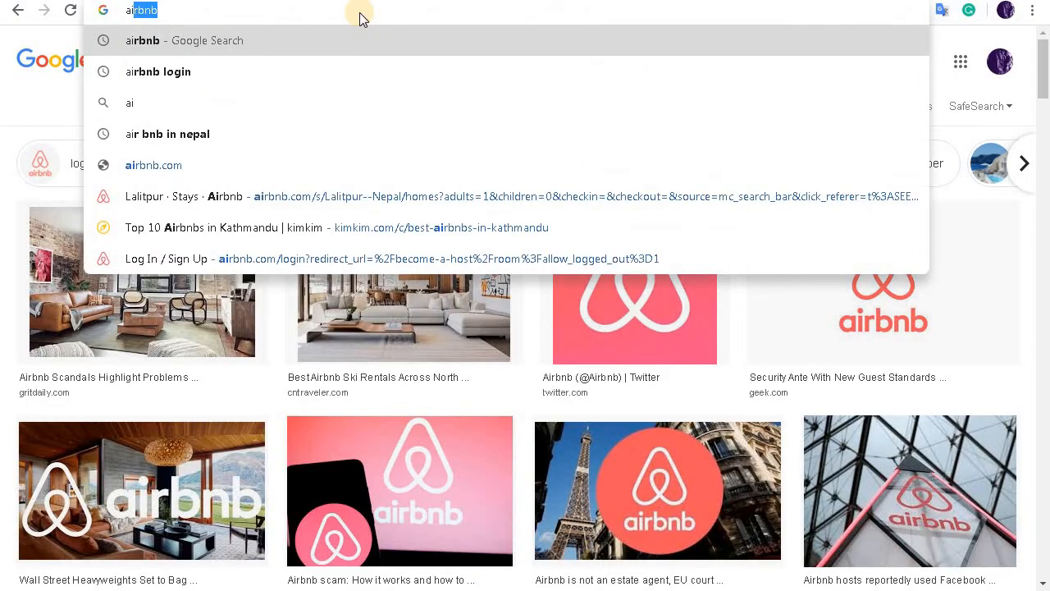
left_click(152, 164)
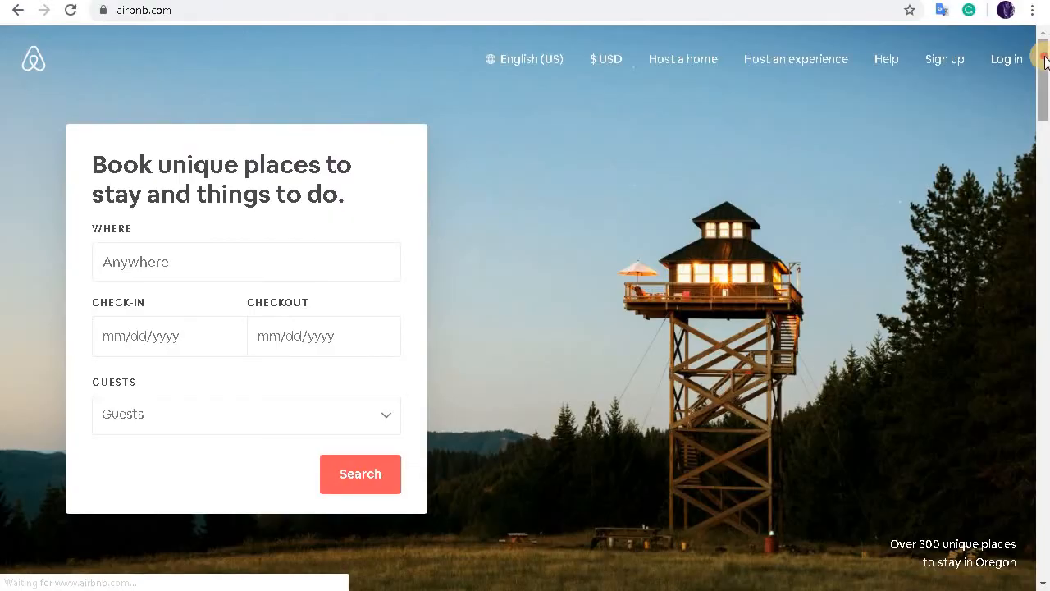
Glance down the Airbnb home page, return to the top and start Sign up
scroll("down", 3)
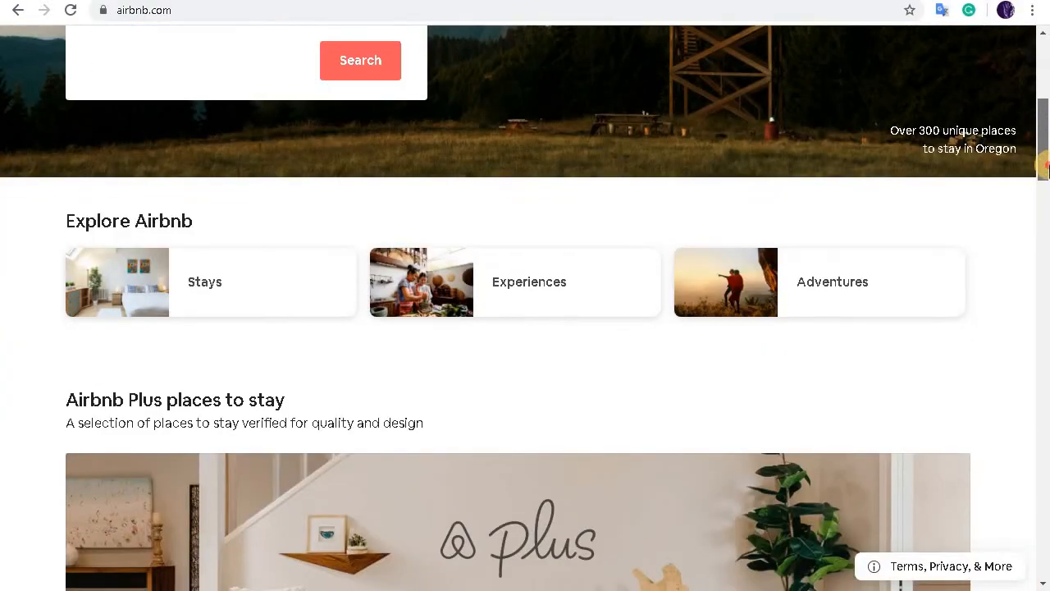
scroll("up", 3)
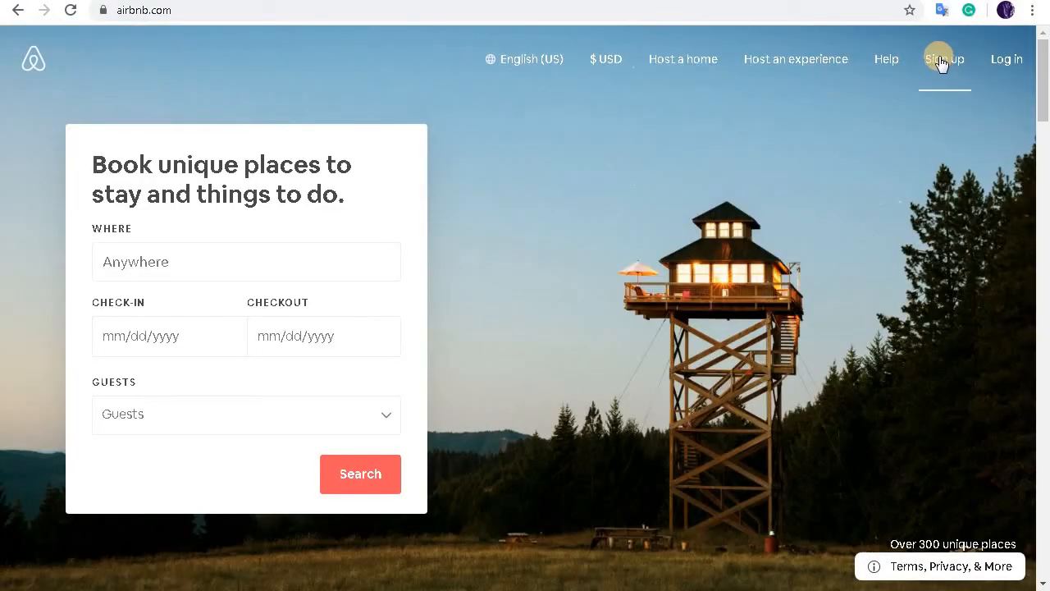
left_click(945, 59)
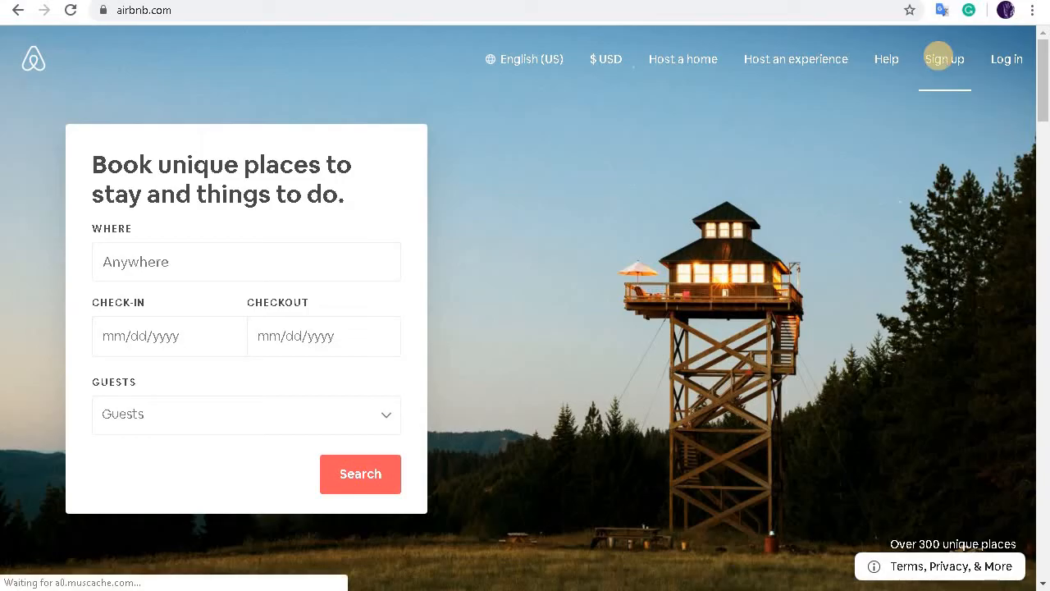
Show the sign-up dialog offering Facebook, Google or email options
left_click(945, 59)
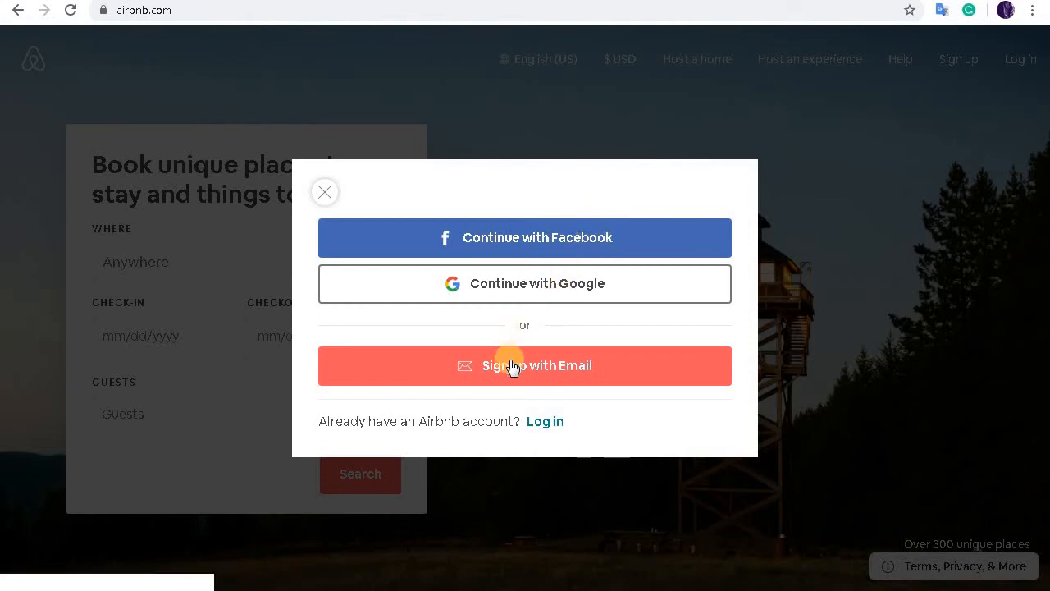
mouse_move(525, 365)
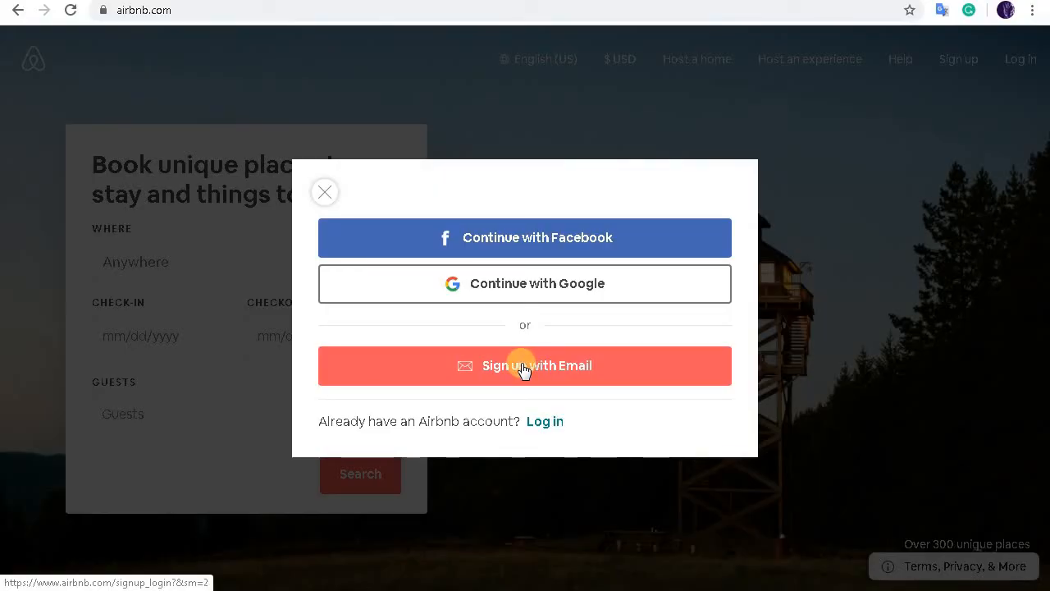
Choose email sign-up and enter email 'webtechtutorial' and first name 'webtech'
left_click(525, 364)
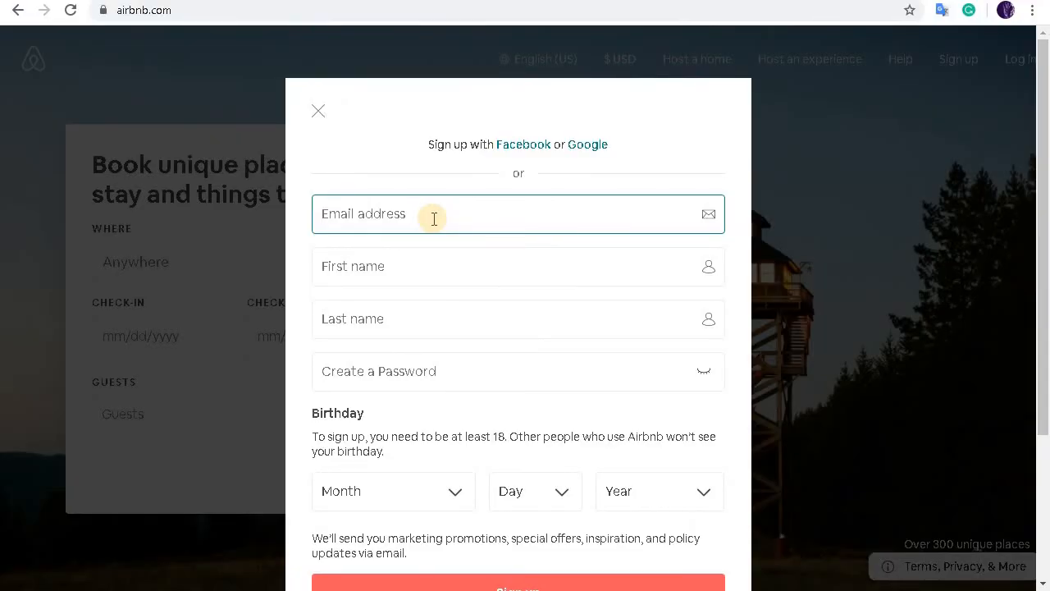
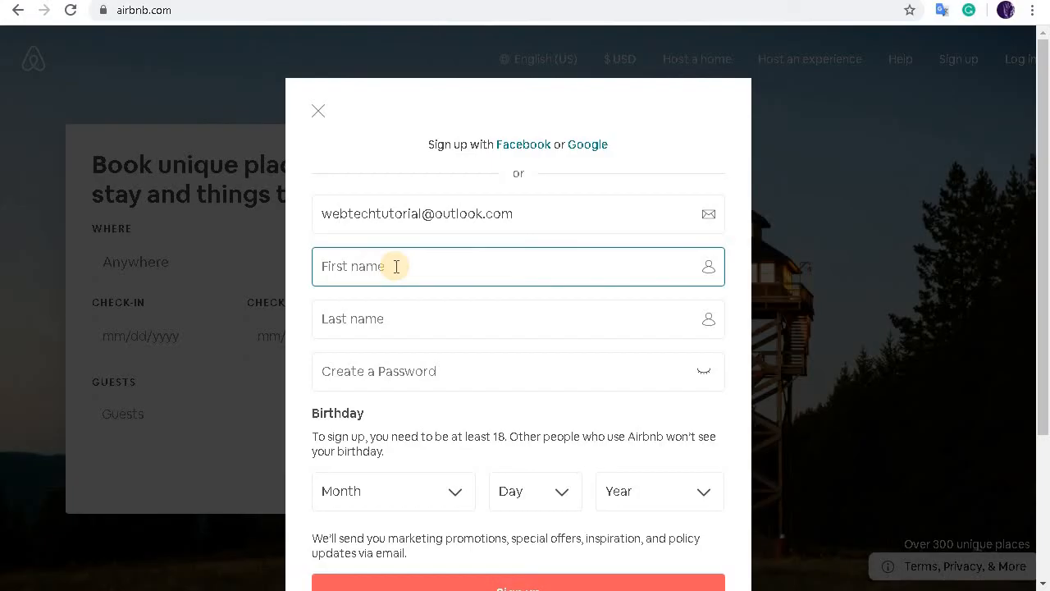
type("webtech")
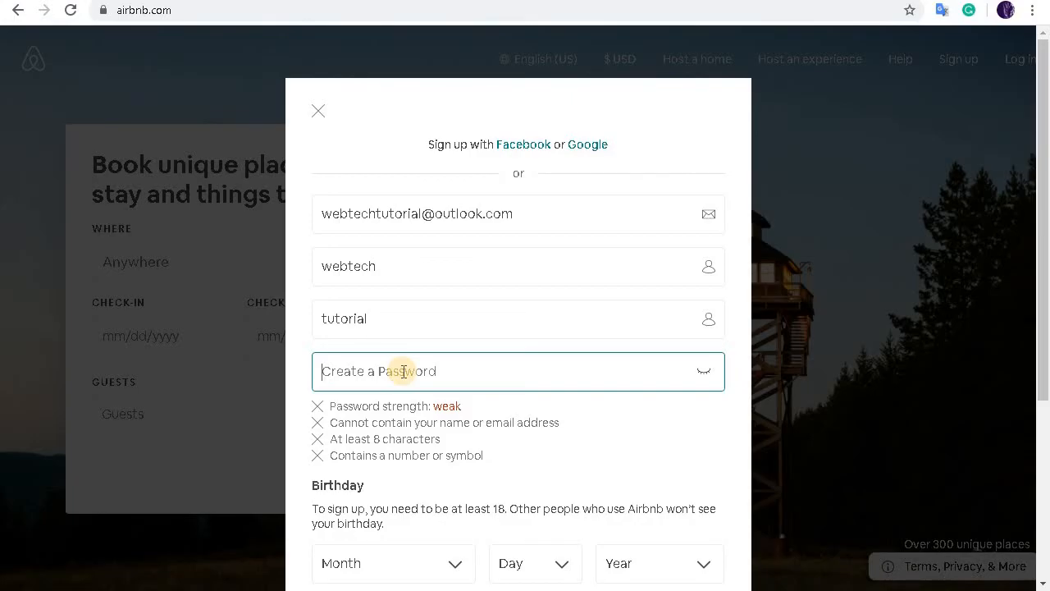
mouse_move(367, 436)
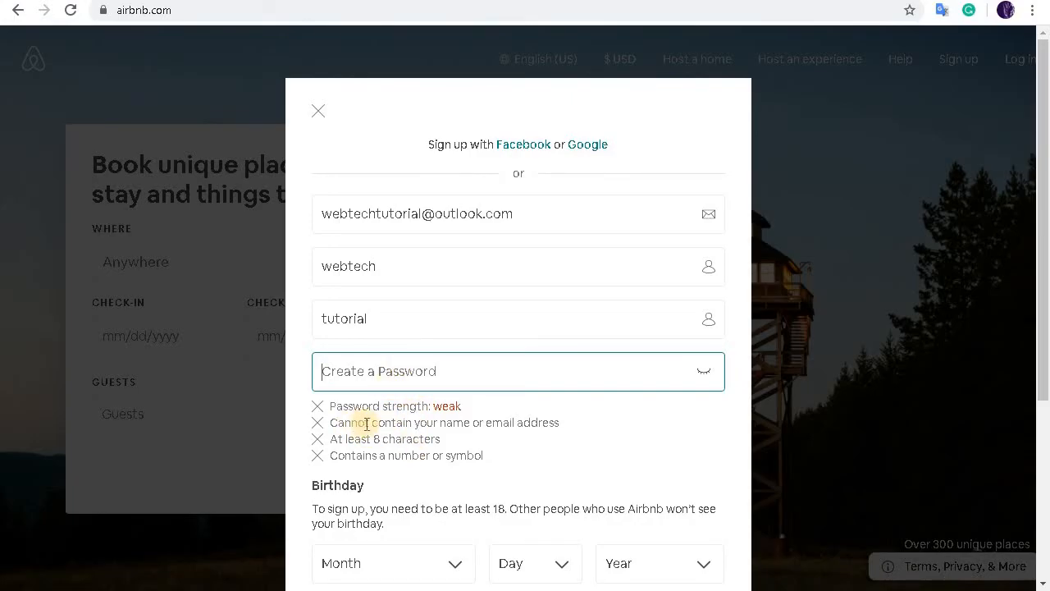
mouse_move(369, 433)
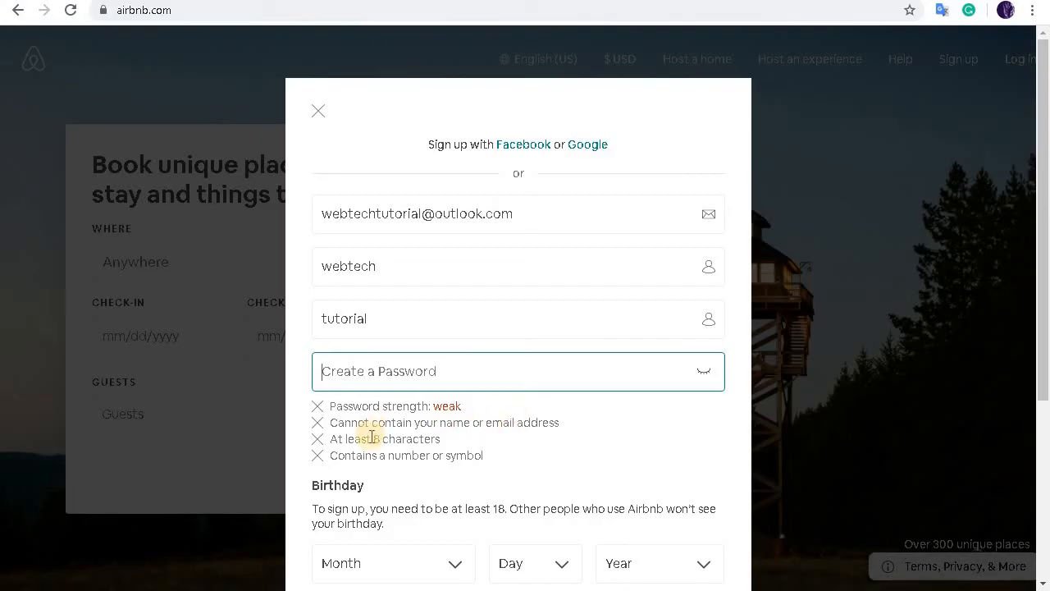
mouse_move(435, 435)
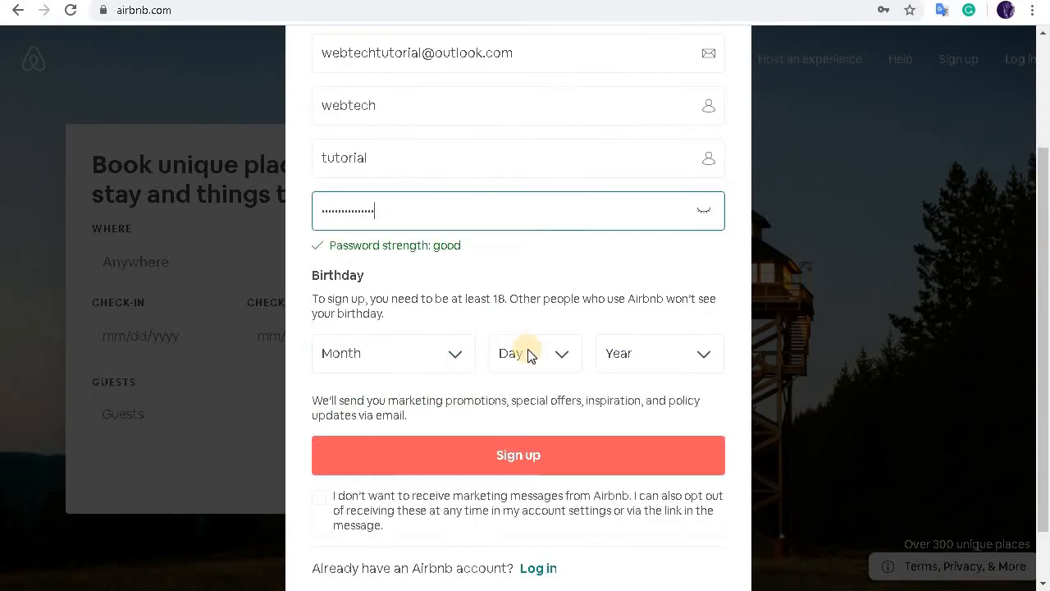
left_click(392, 352)
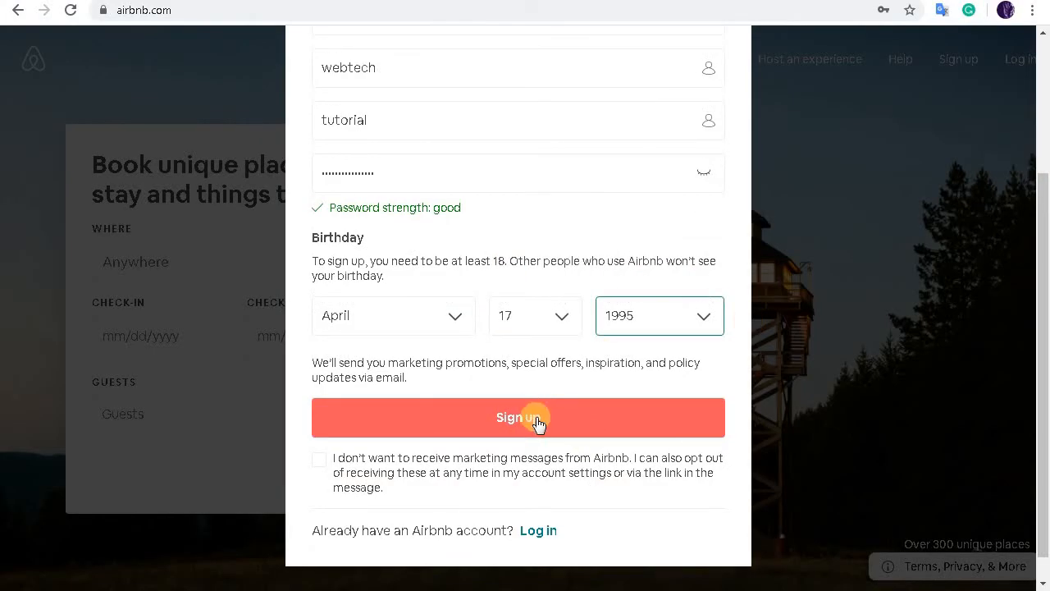
left_click(519, 418)
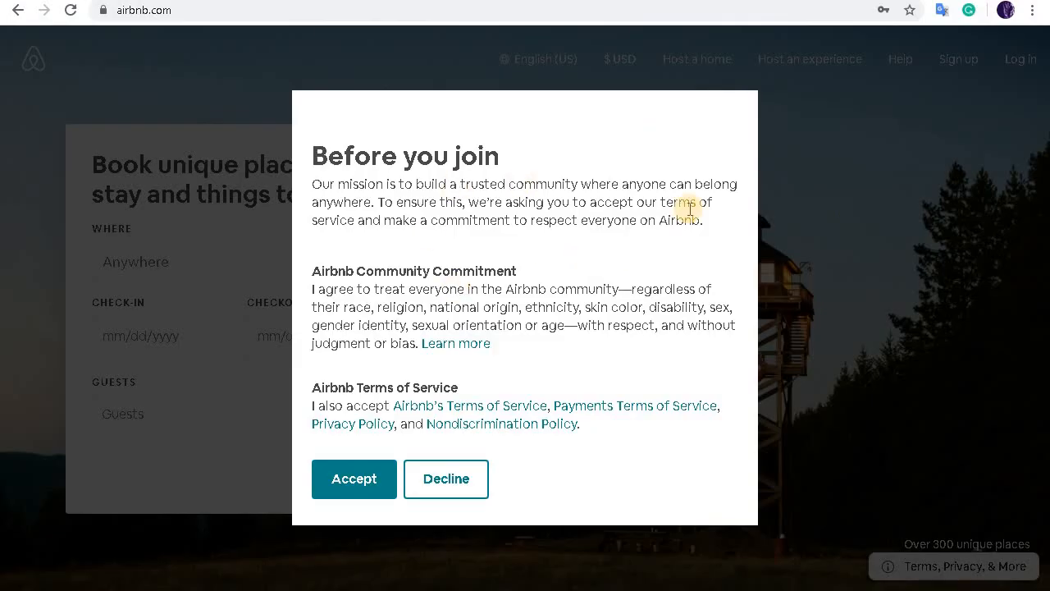
mouse_move(706, 200)
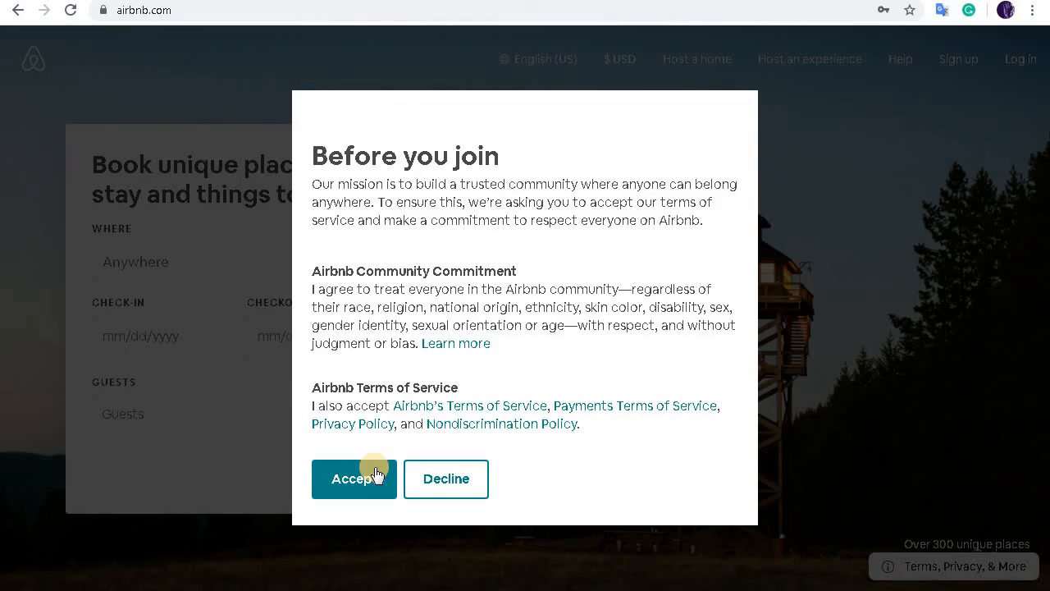
mouse_move(376, 474)
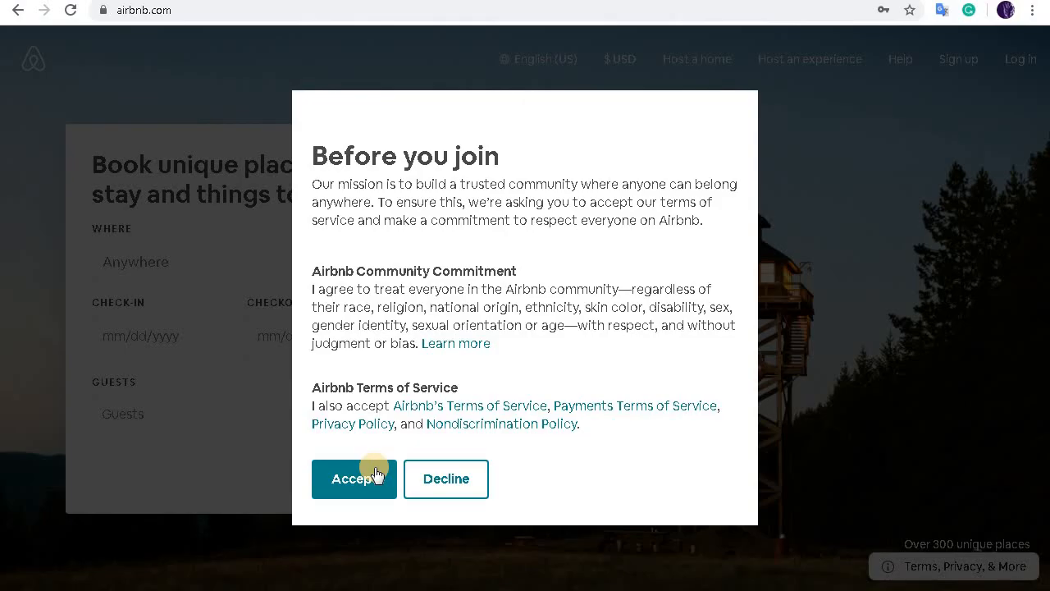